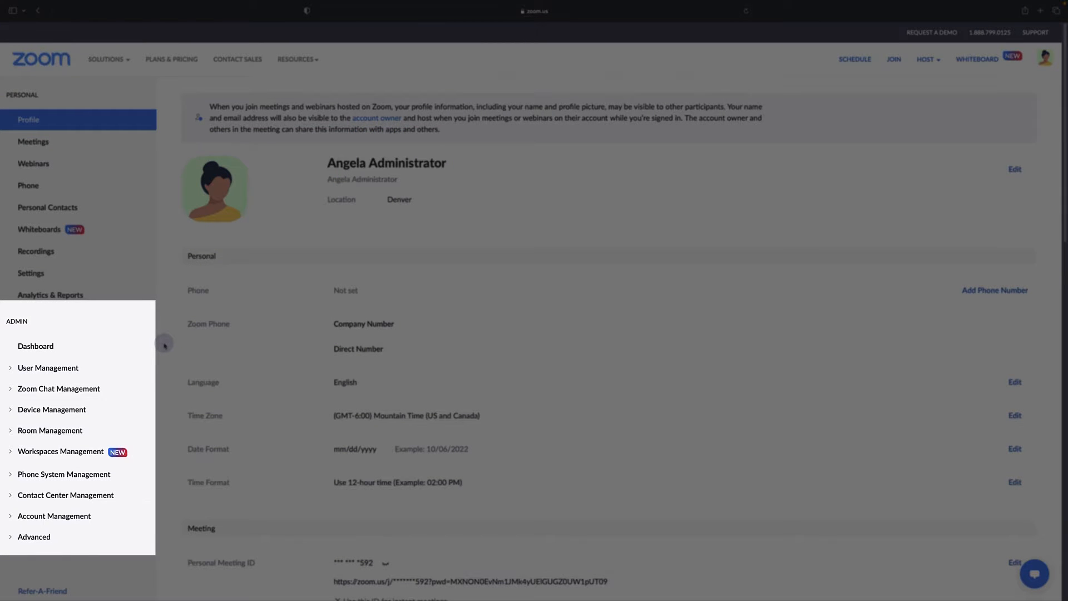
Open the Roles page under User Management, listing Owner, Admin and Member
click(49, 368)
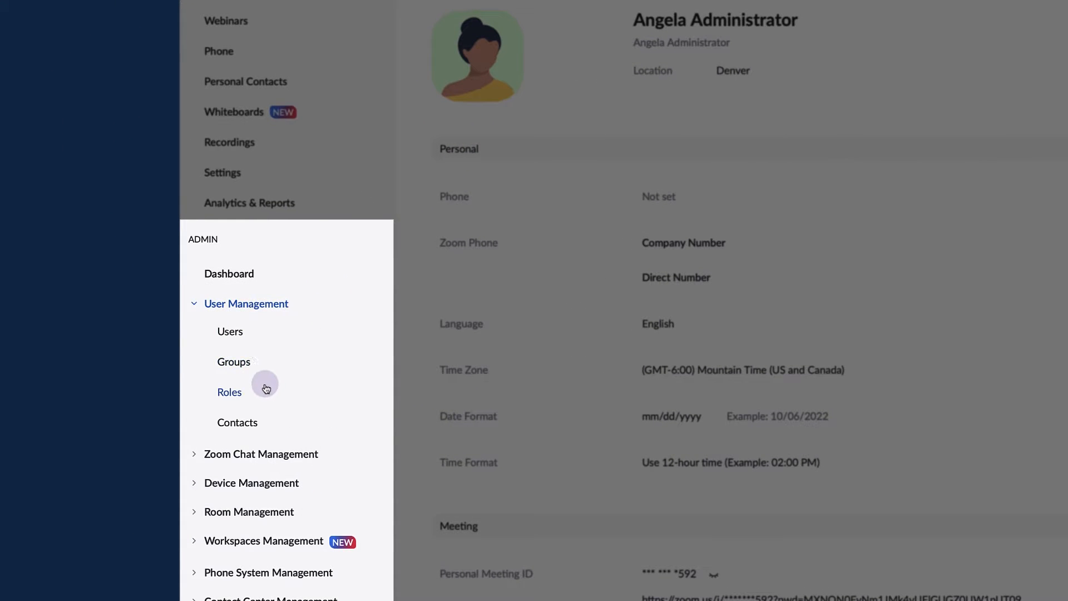
click(230, 392)
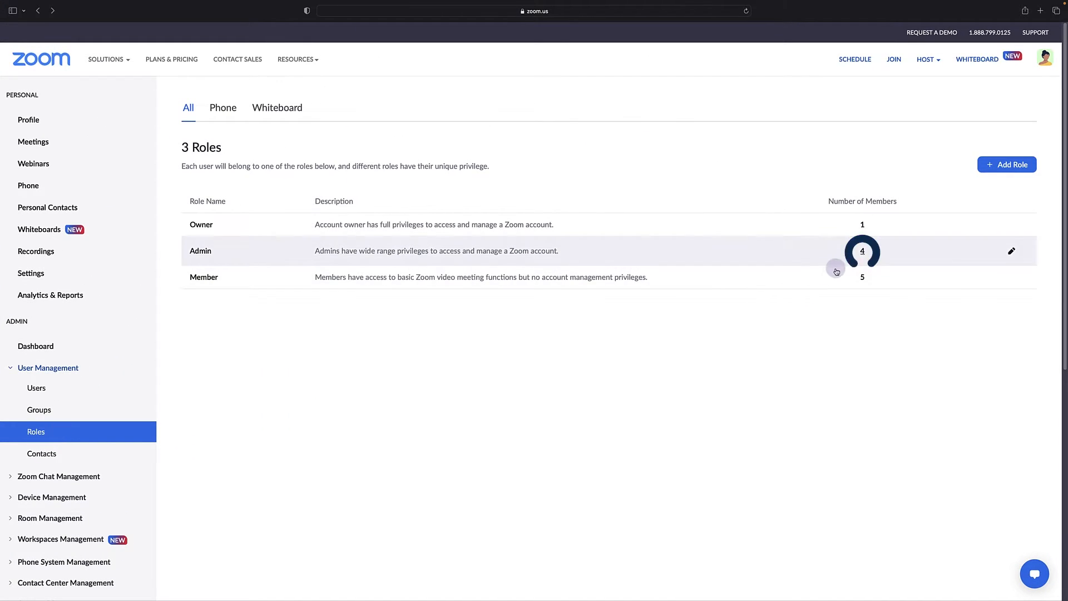
Add Howard HR as a member of the Admin role
click(862, 250)
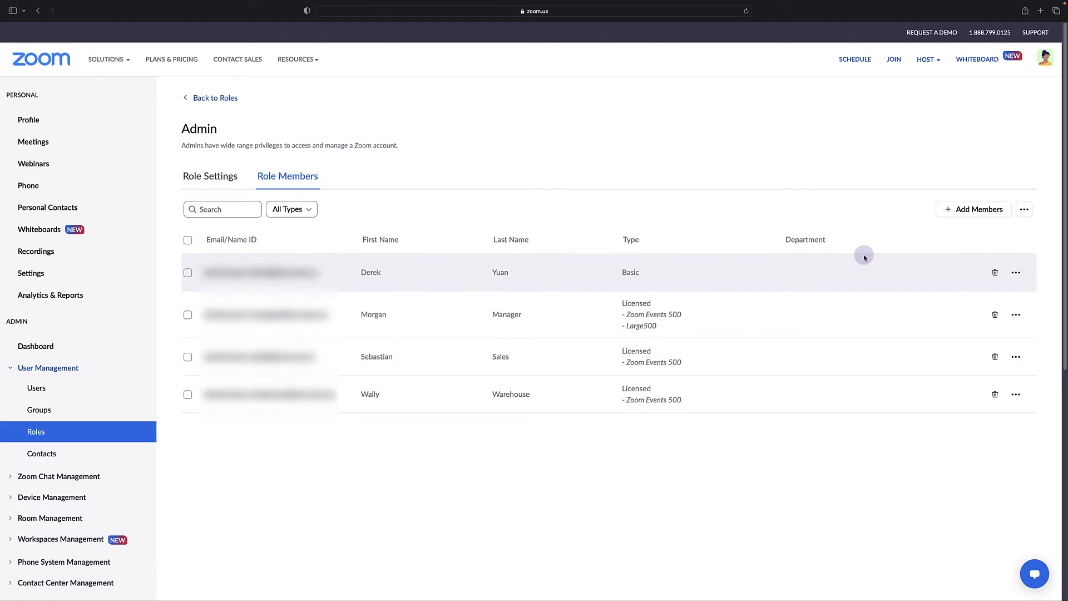
click(974, 209)
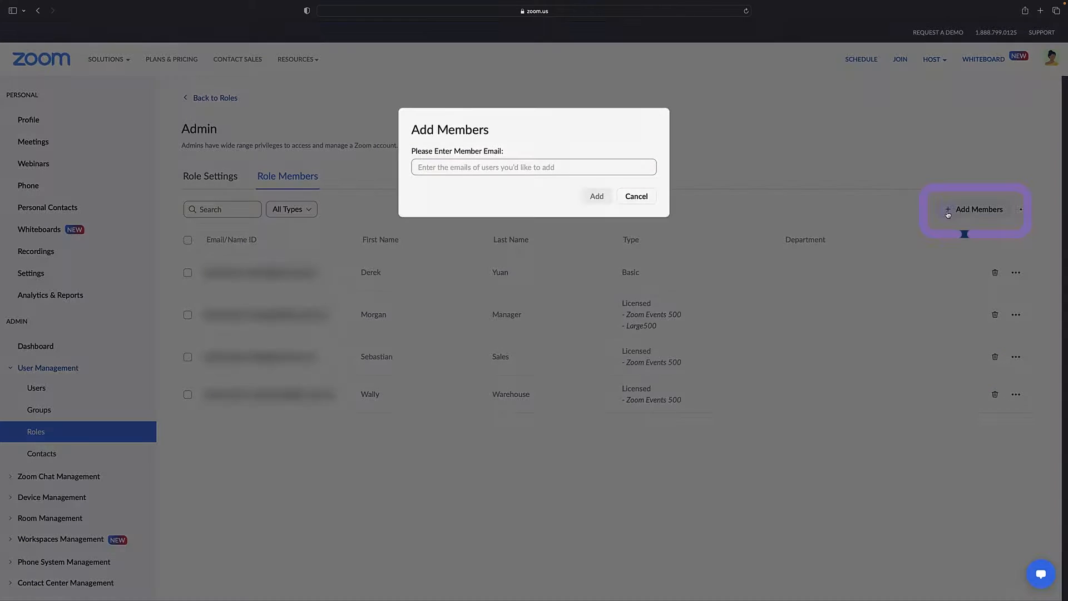
click(534, 168)
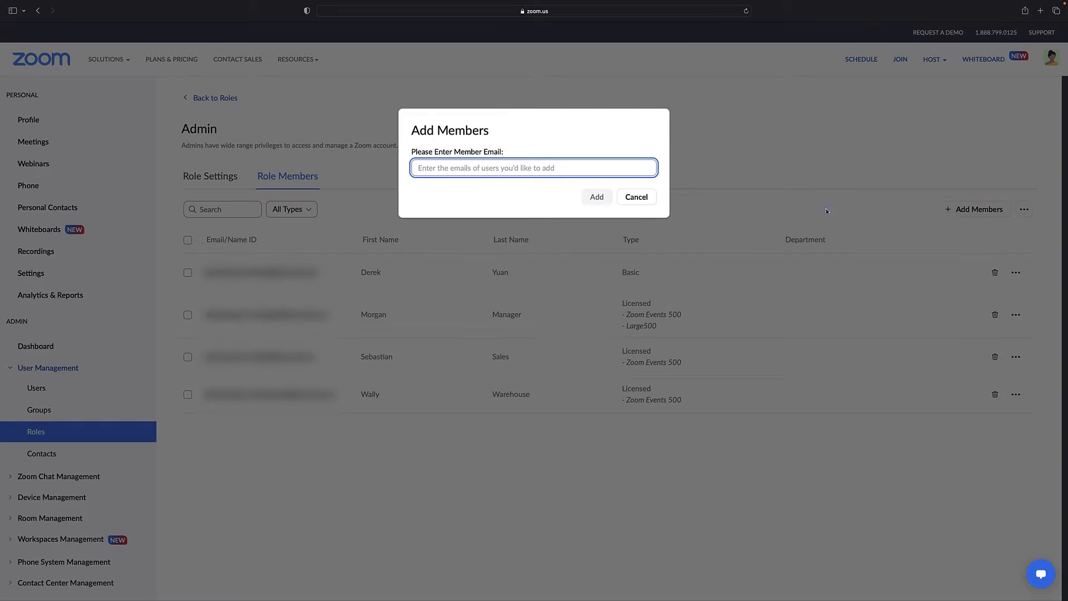
text(Howard)
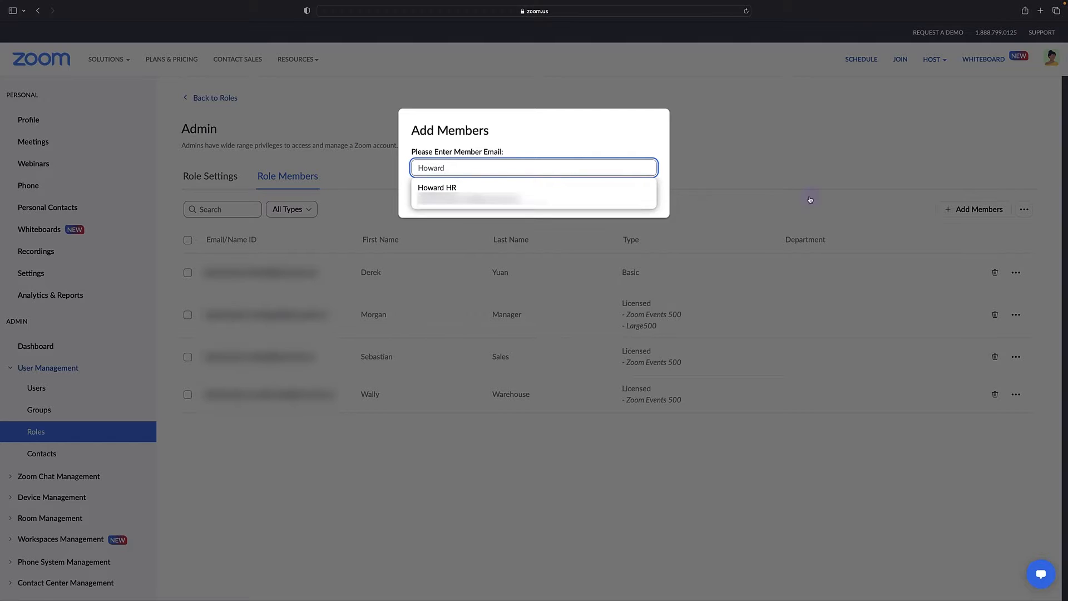
click(437, 191)
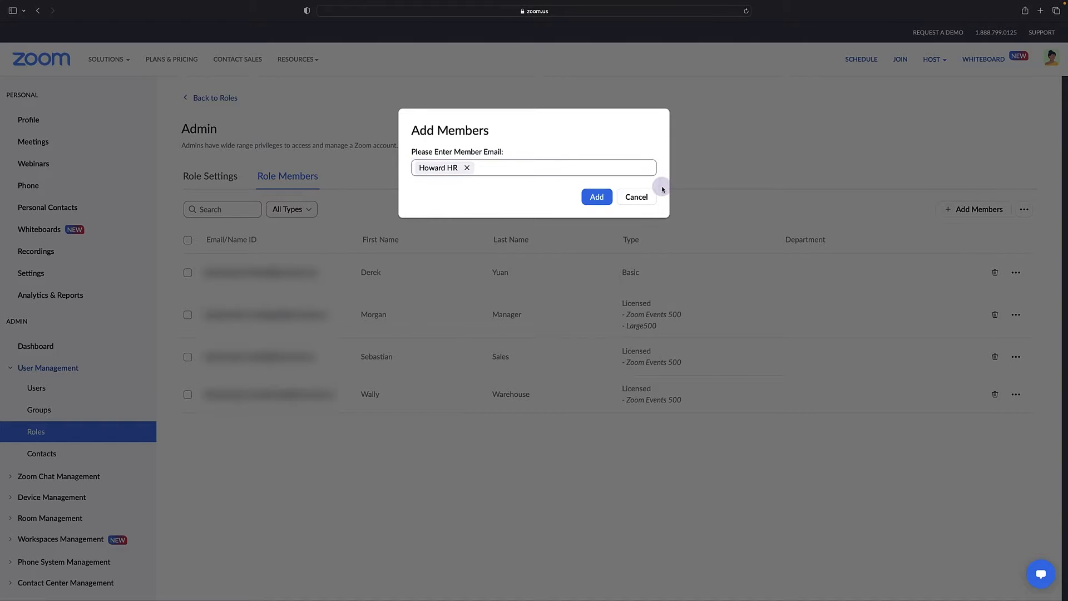
click(595, 197)
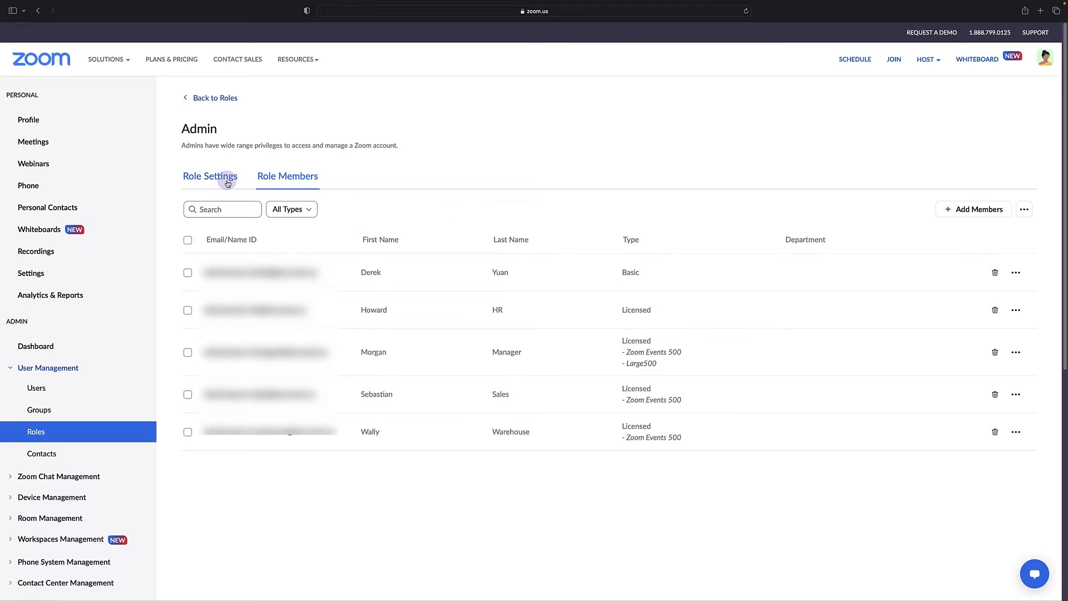
click(209, 176)
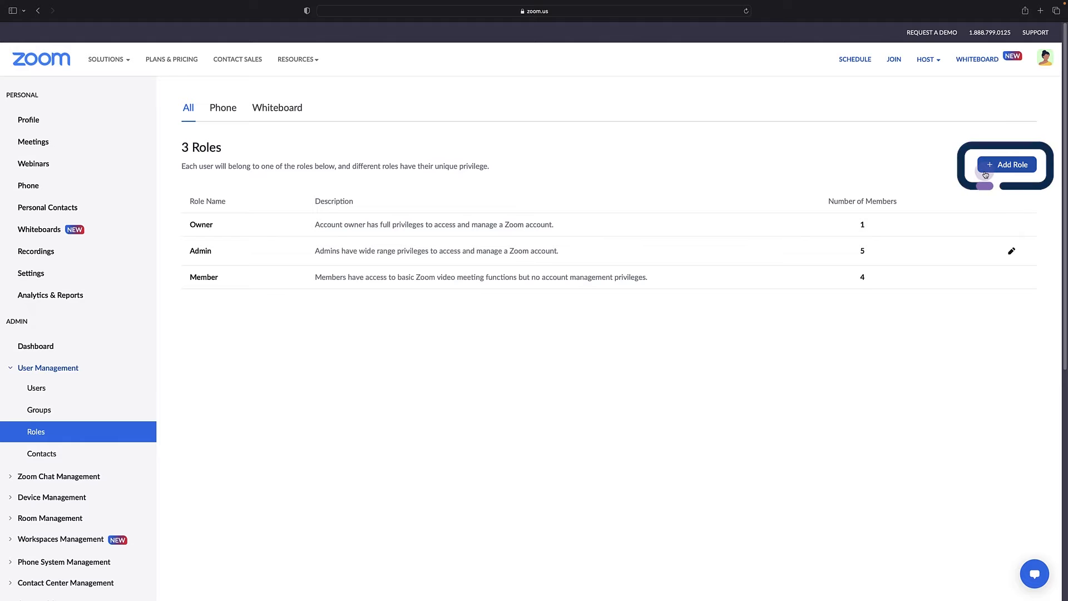
Create the Team Chat Admin role with Chatbots Edit enabled, then view its Role Members
text(Team Chat Admin)
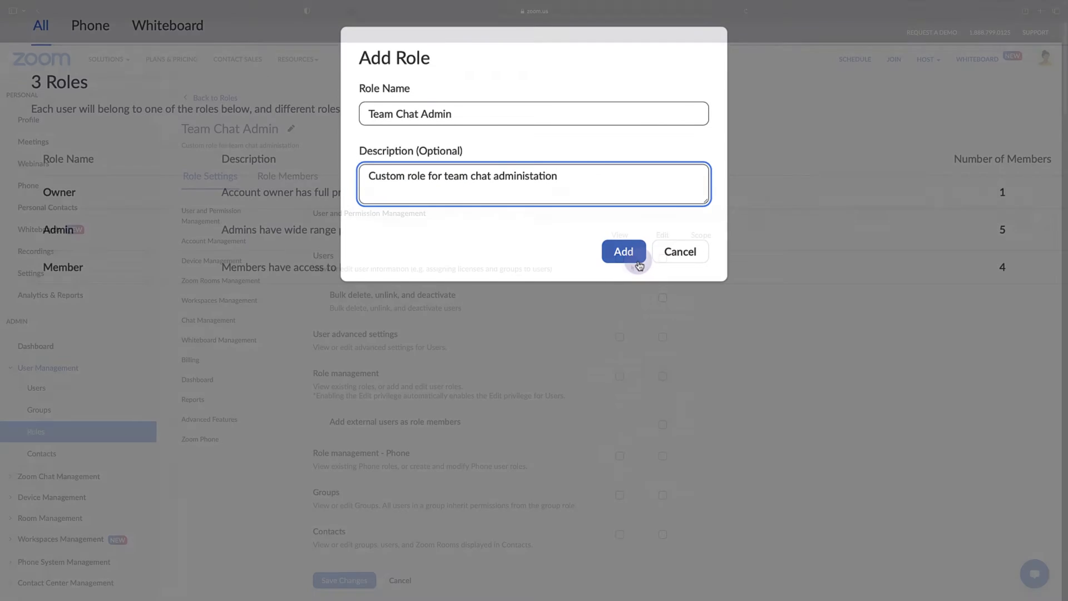
click(622, 251)
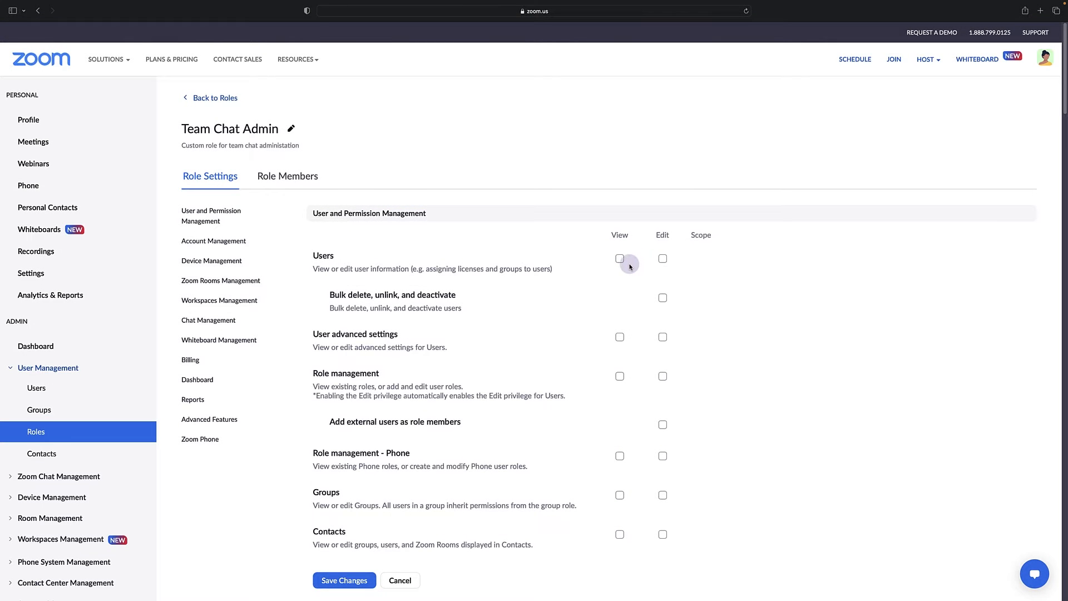
click(619, 259)
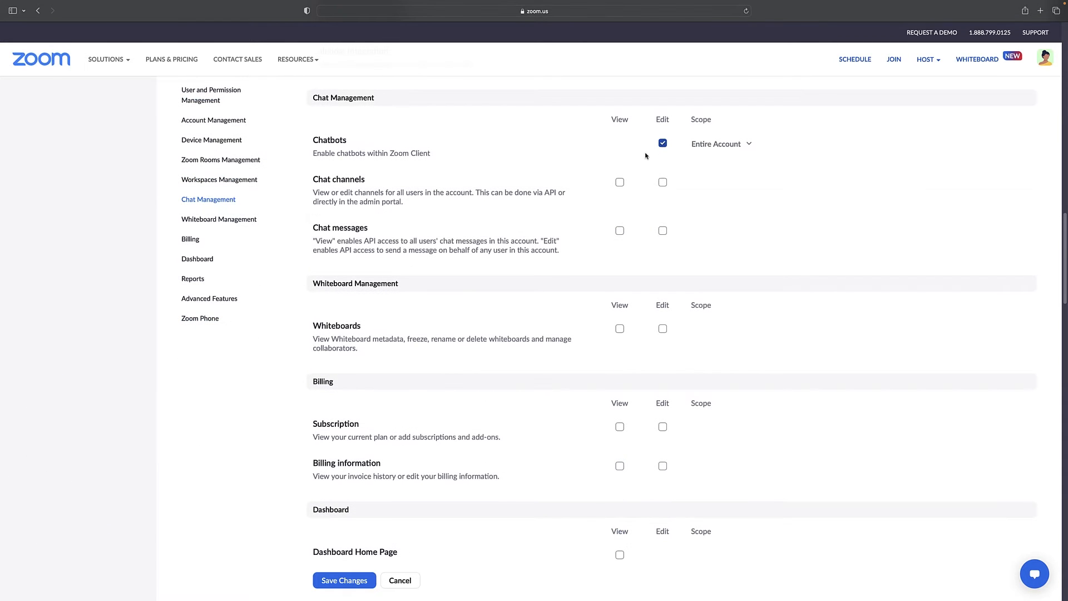
click(662, 230)
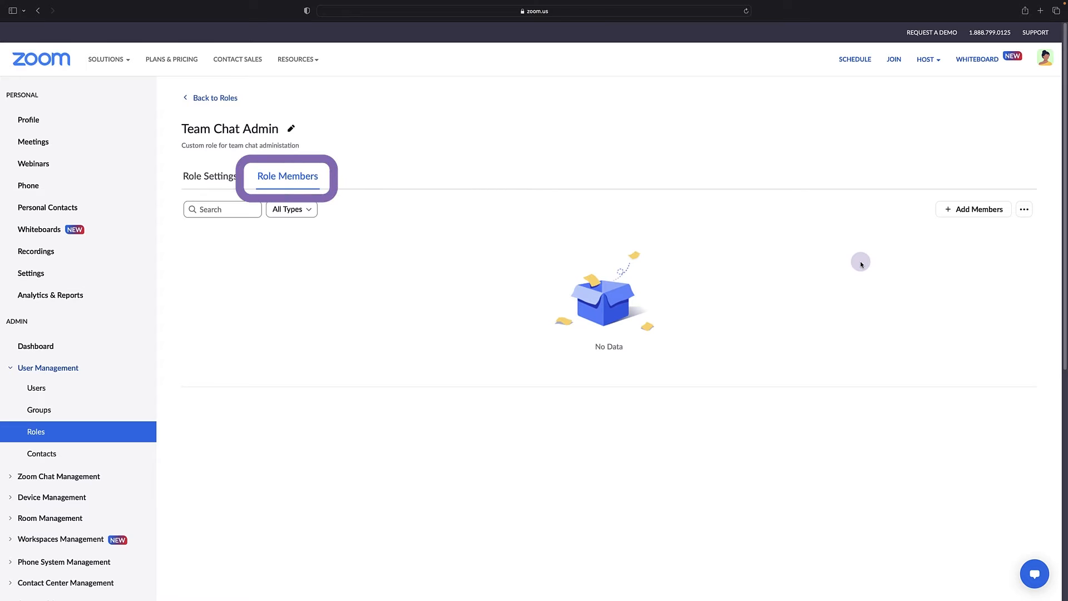
Add Howard HR as a member of the Team Chat Admin role
click(973, 209)
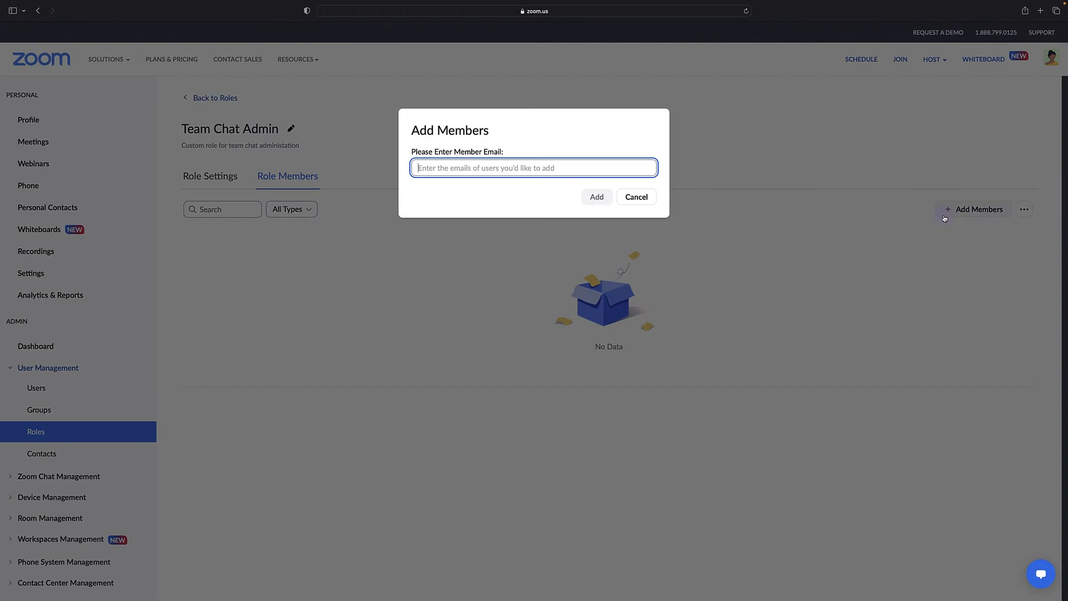
text(Howard HR)
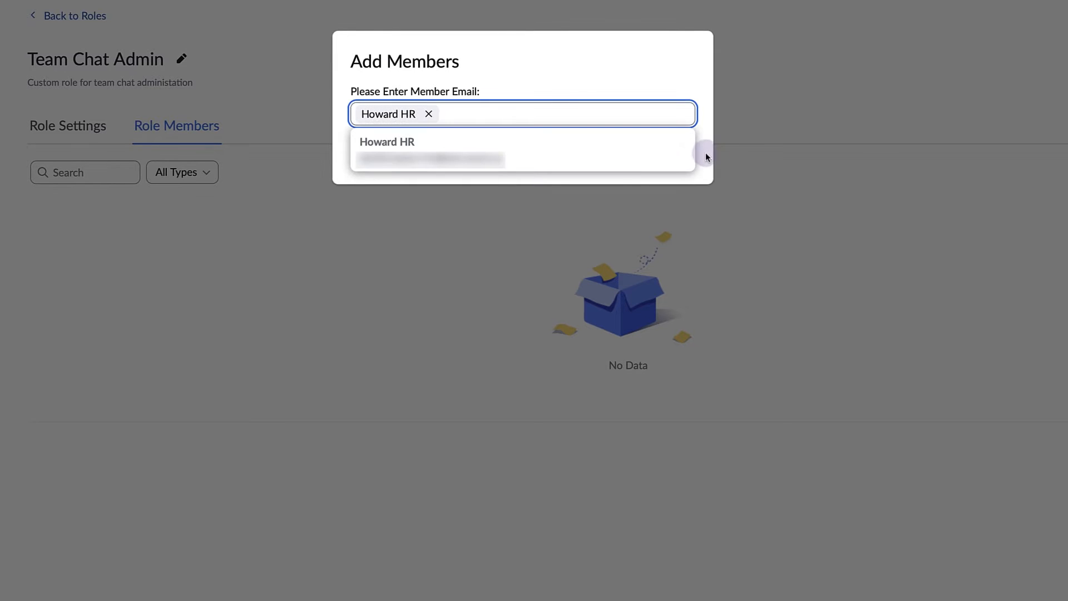
click(610, 155)
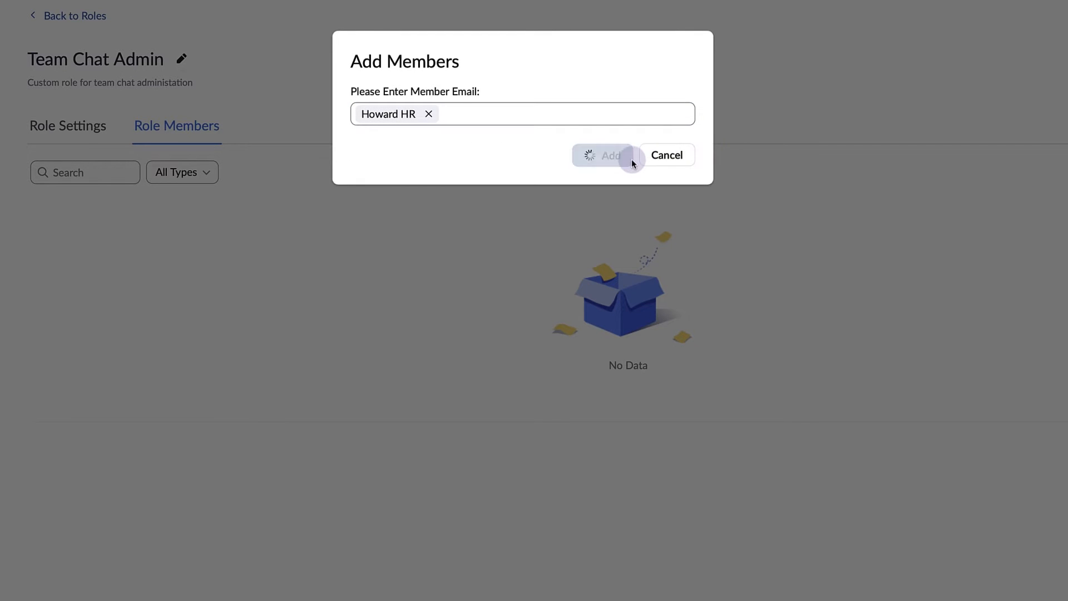
click(606, 155)
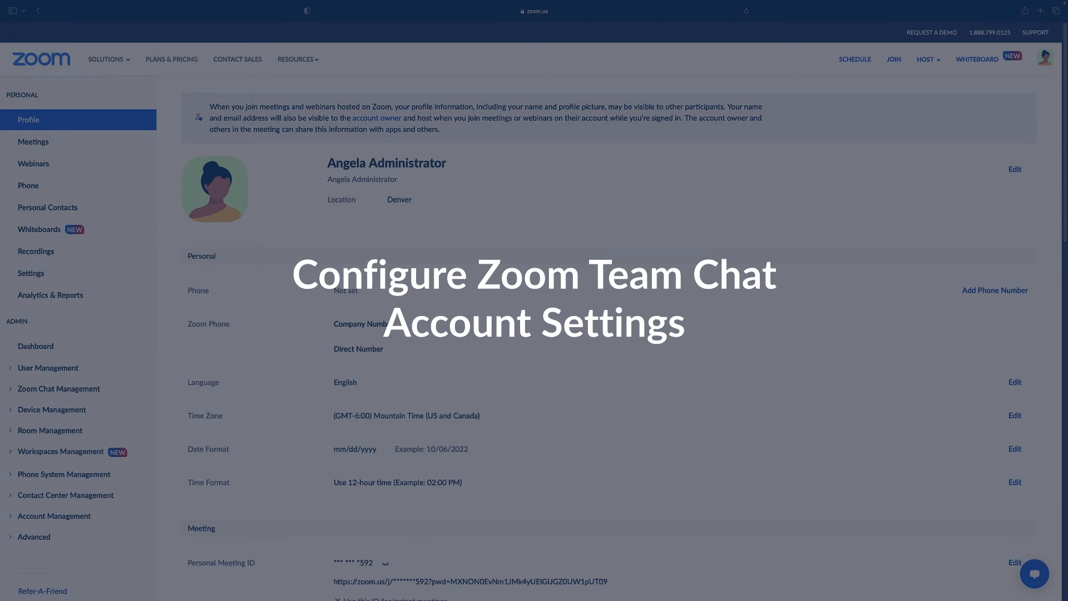
Open Account Management > Account Settings from the admin sidebar
click(54, 516)
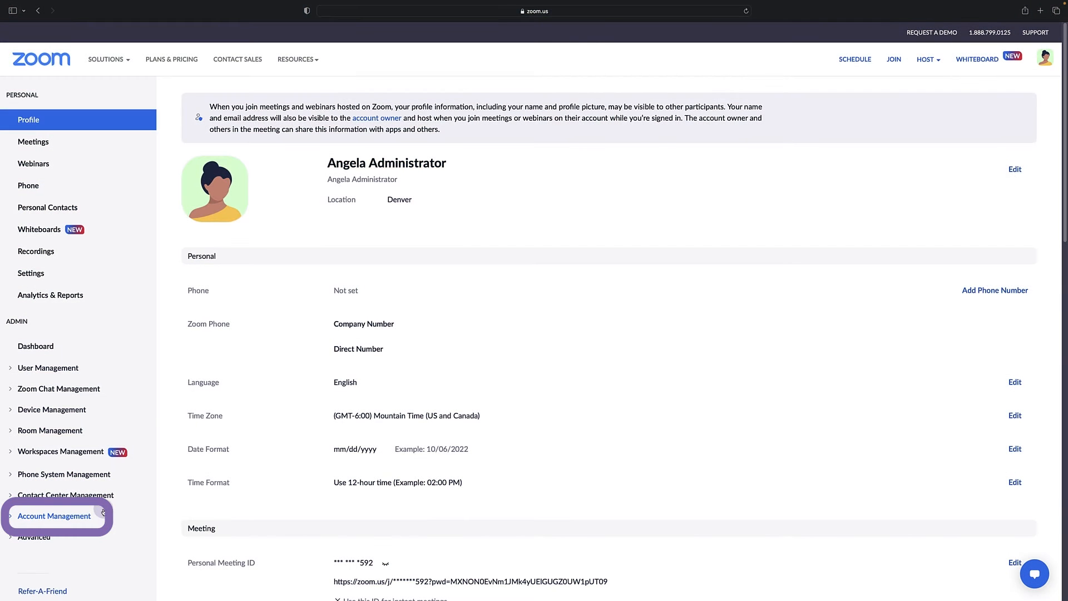
click(54, 516)
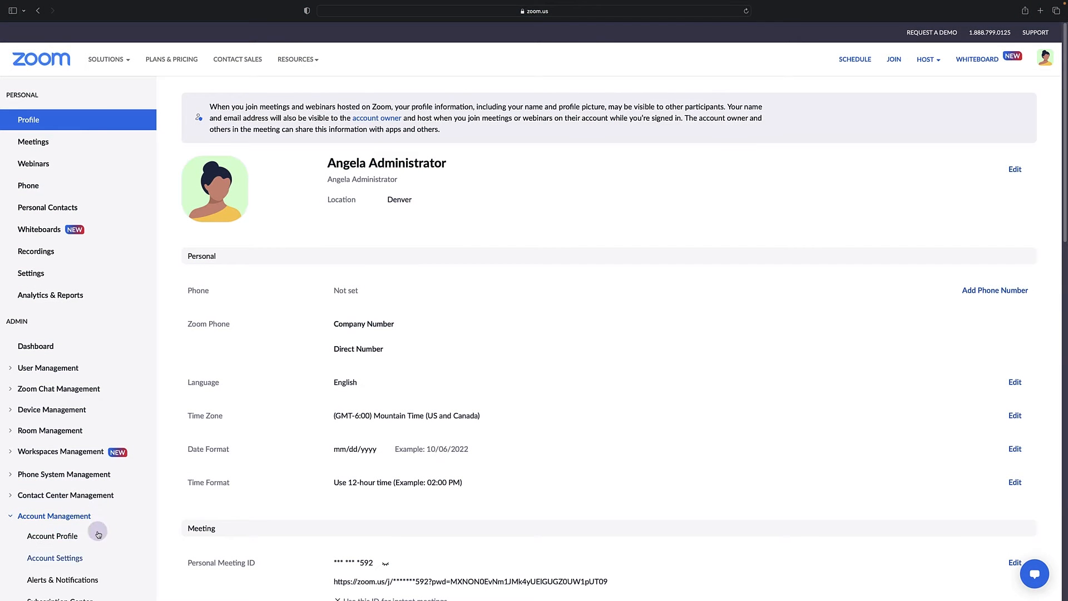
click(55, 558)
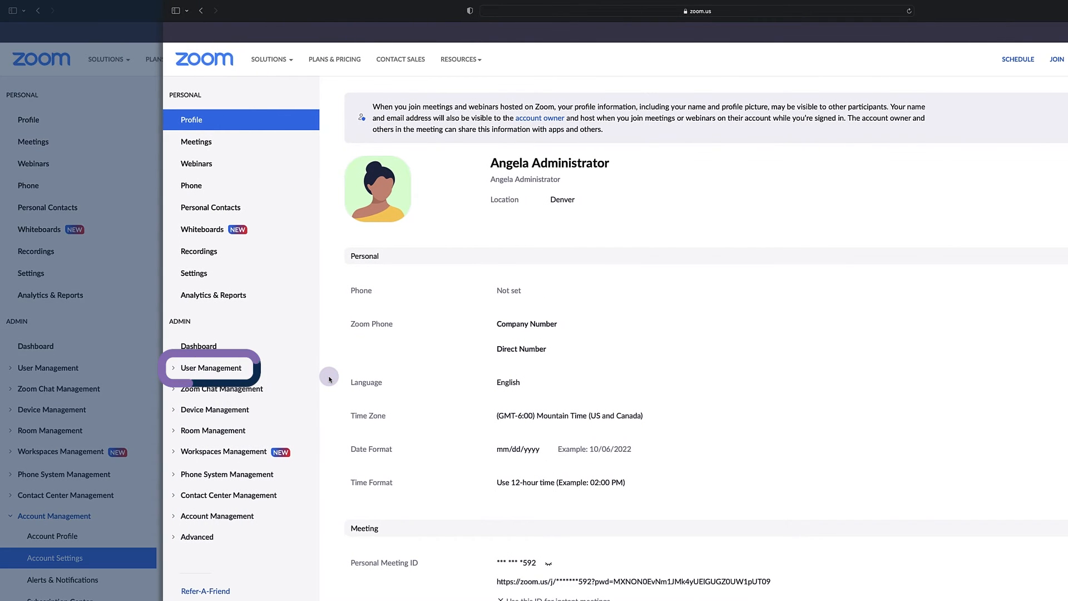
click(211, 367)
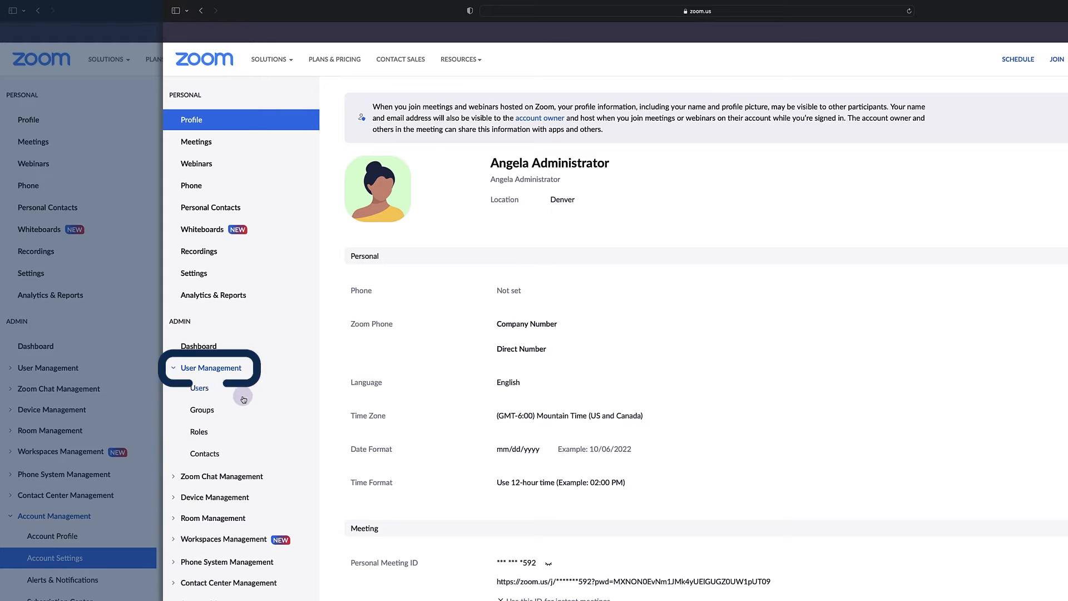
click(201, 410)
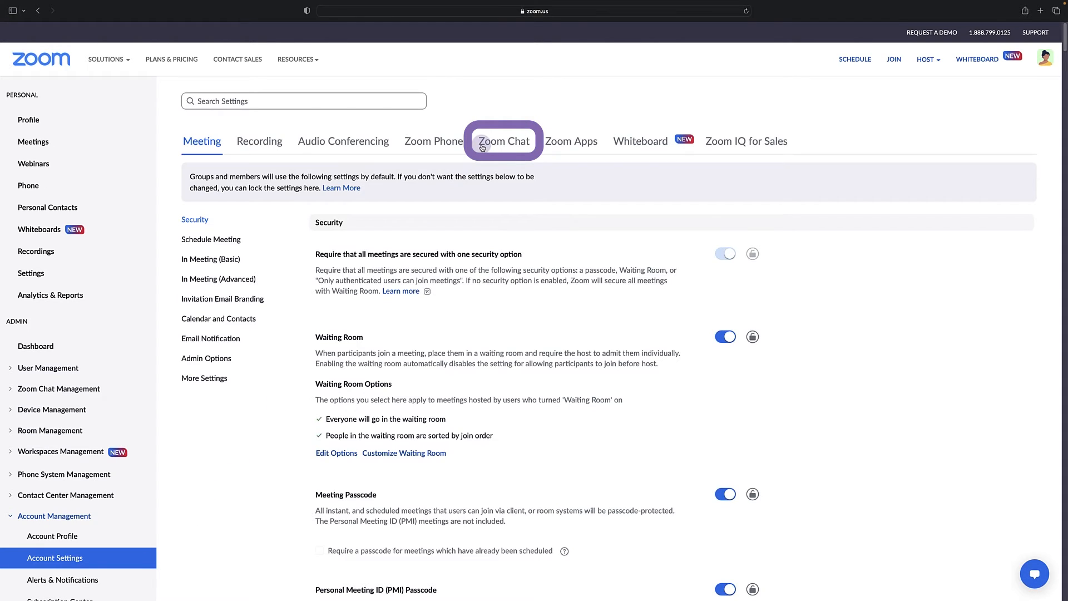
Show the Zoom Chat tab of Account Settings and jump to its Security section
click(503, 141)
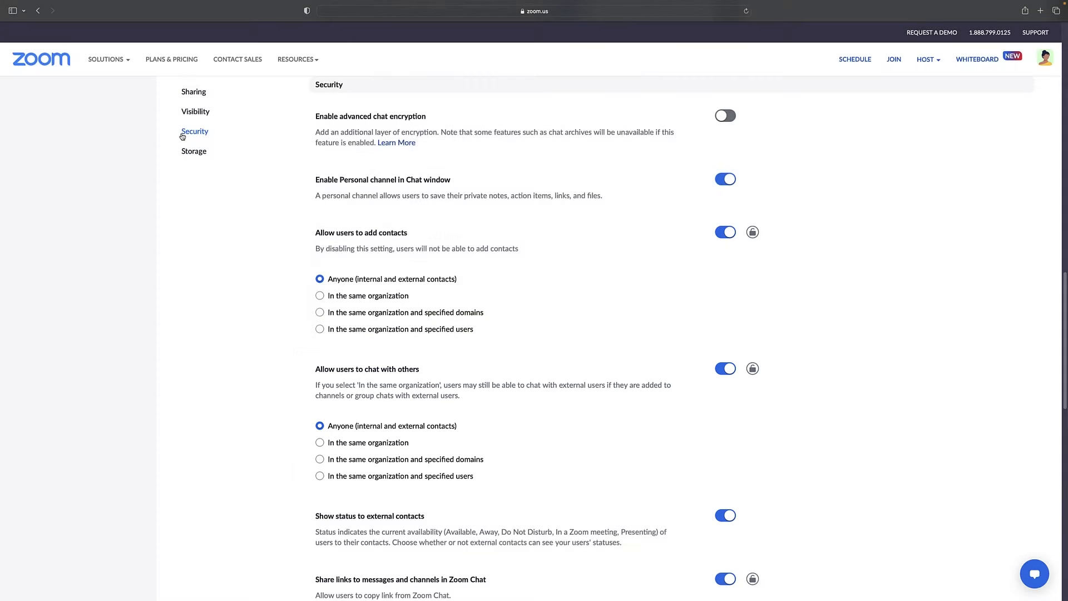
click(194, 151)
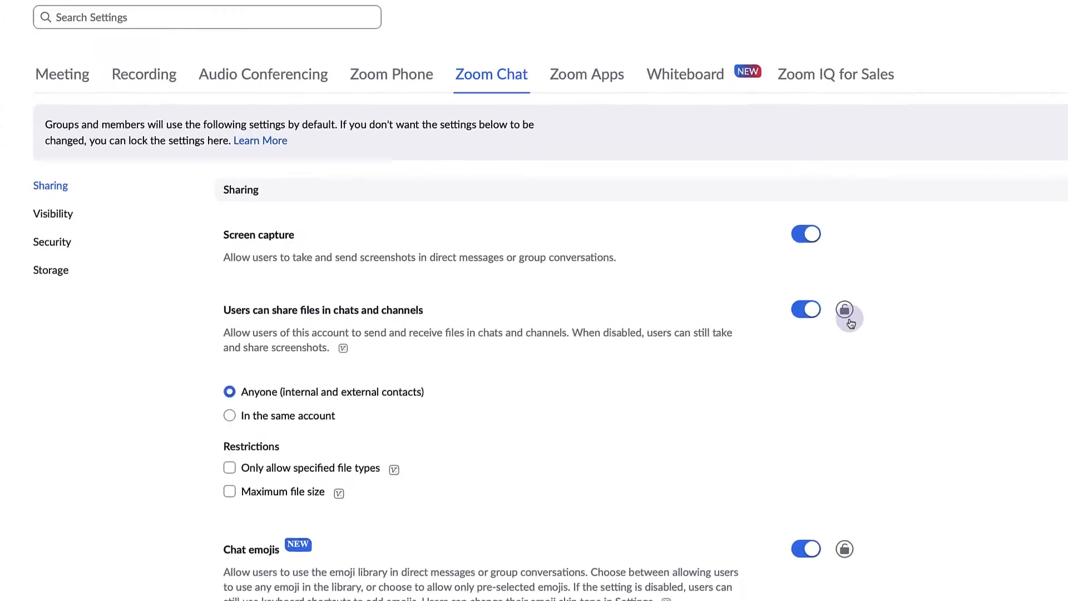
Lock the 'Users can share files' chat setting for the whole account
click(844, 309)
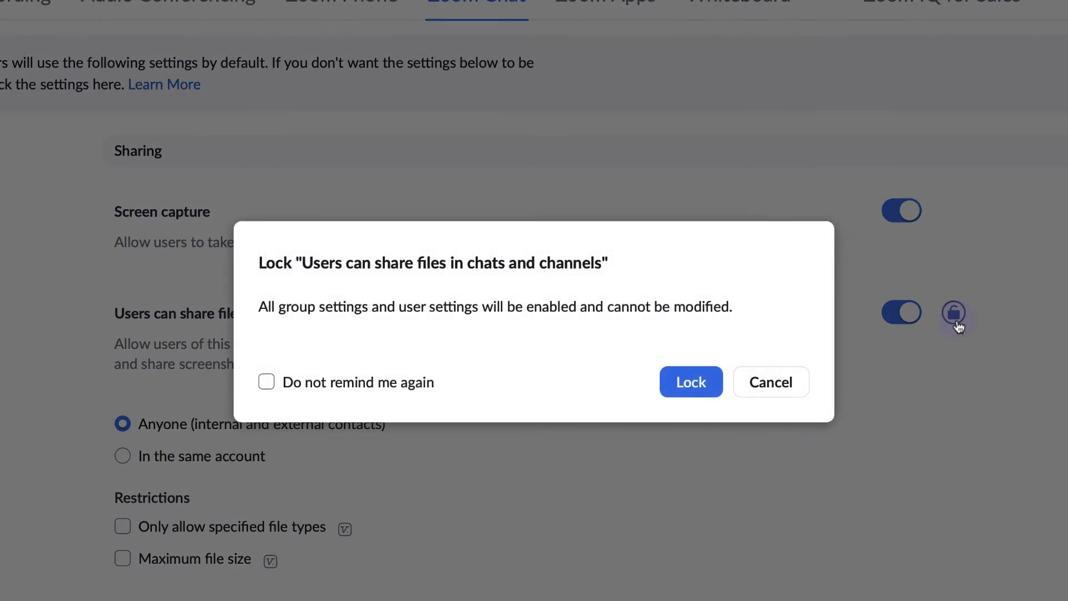
click(690, 381)
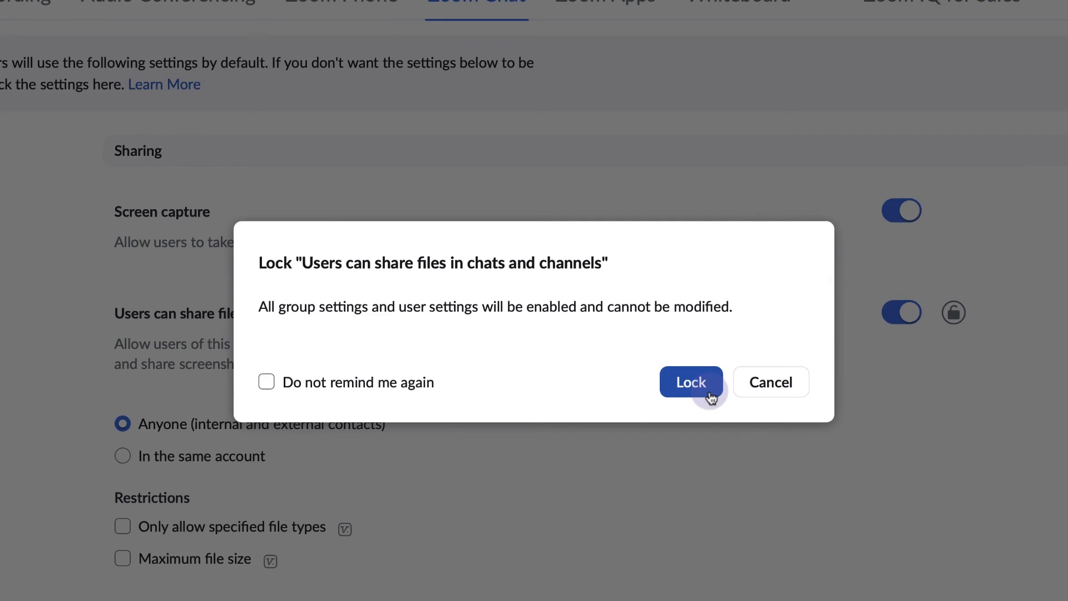
click(690, 381)
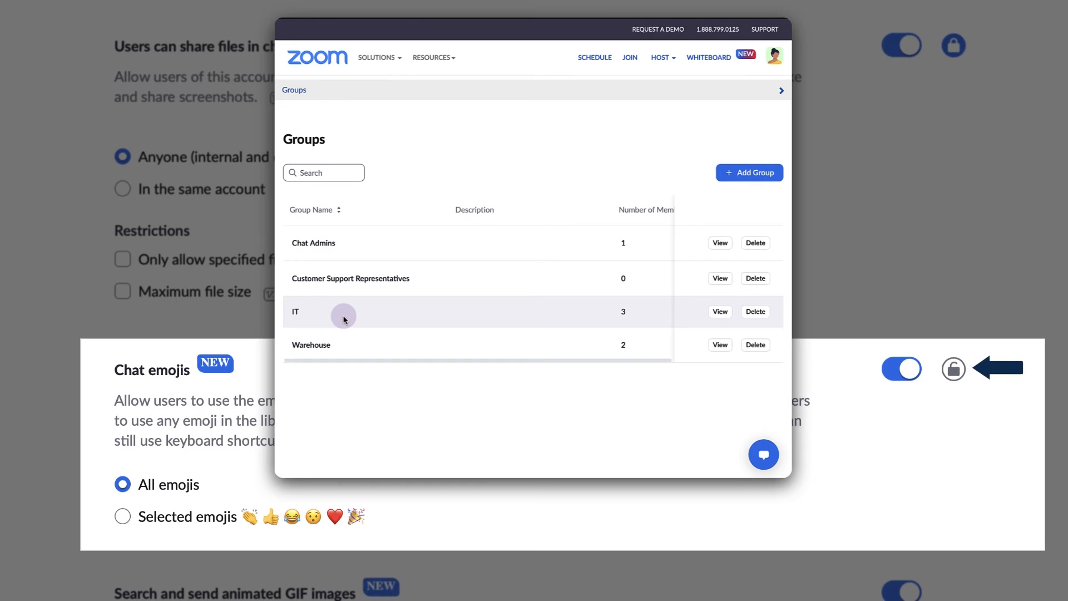
Disable Chat emojis in a user group's Zoom Chat settings
click(684, 97)
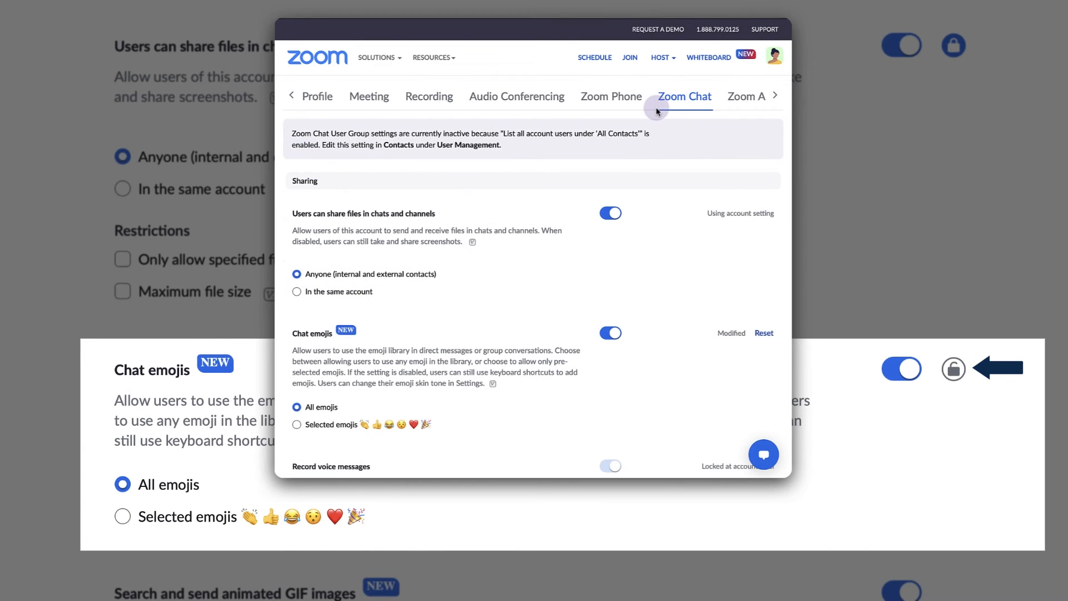
click(610, 334)
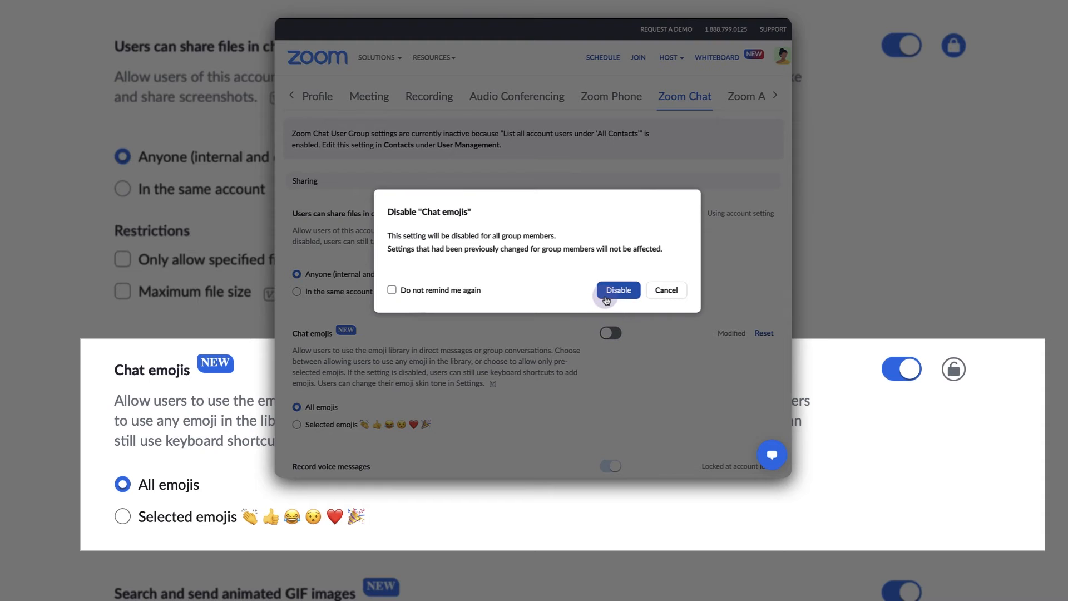
click(617, 289)
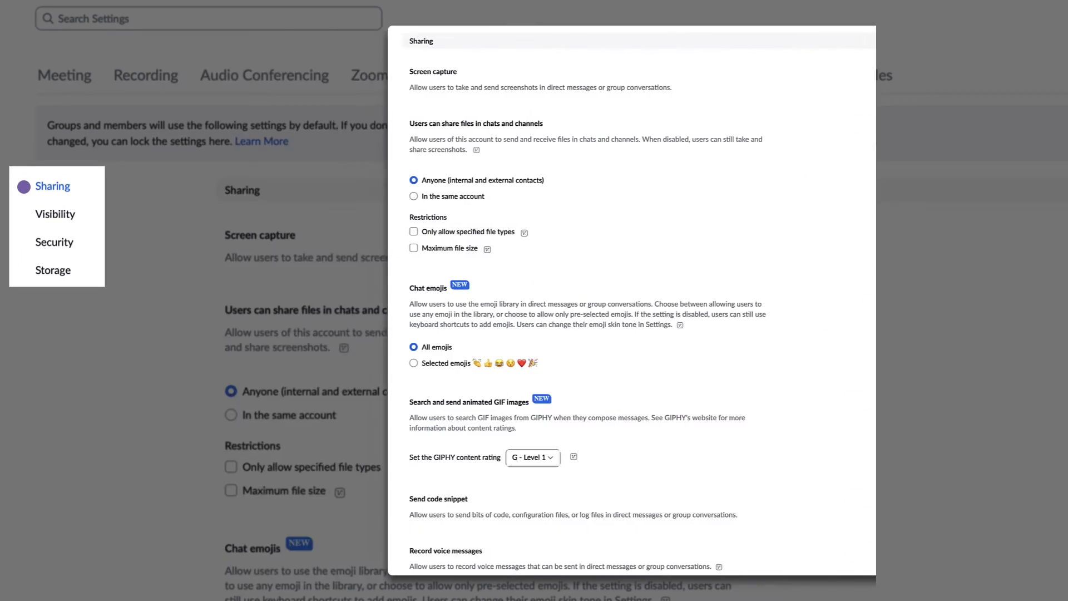
Review the Zoom Chat Visibility, Security and Storage sections, then return to Profile
click(55, 213)
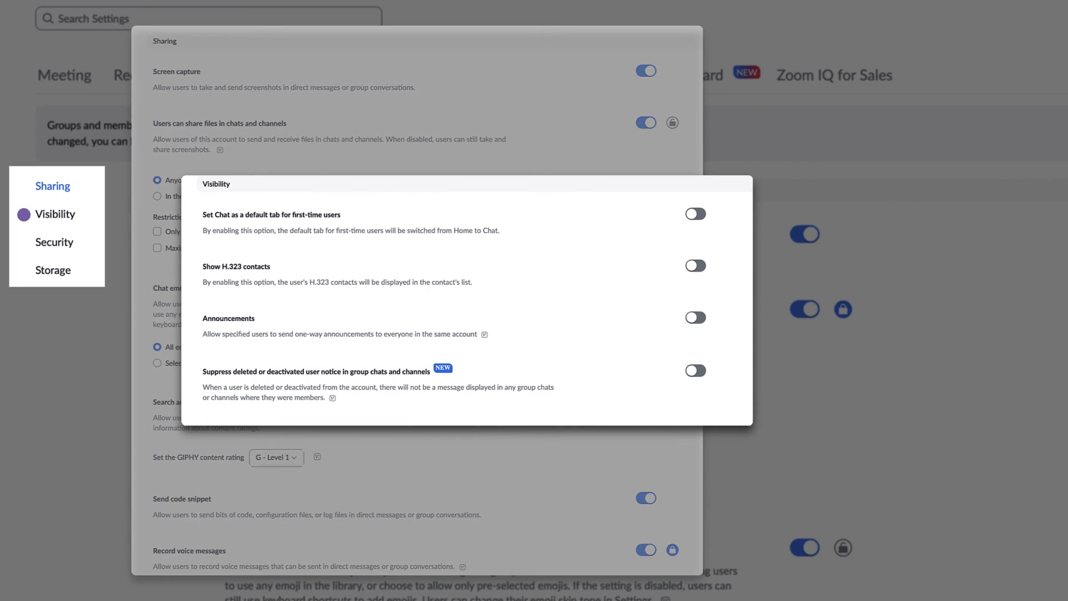
click(54, 242)
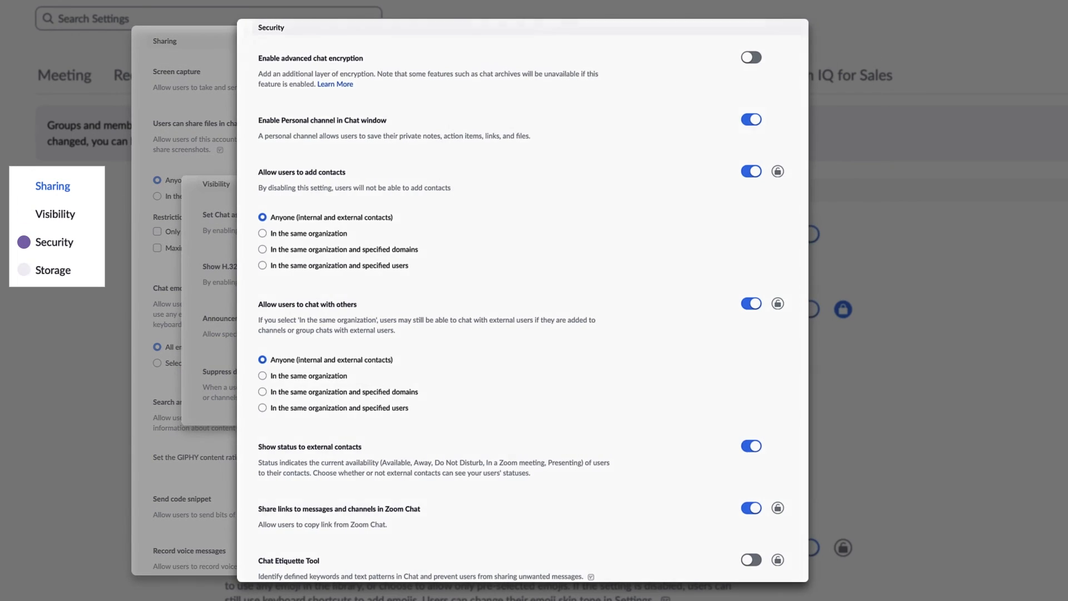
click(49, 270)
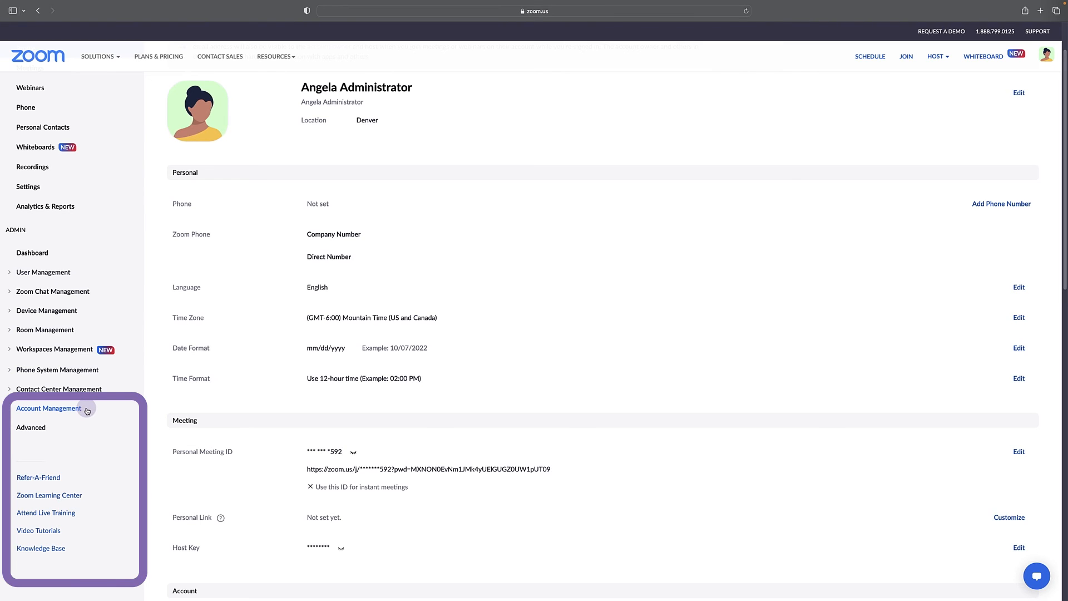
Open Reports > User Activity > Chat History and view the first conversation's messages
click(48, 407)
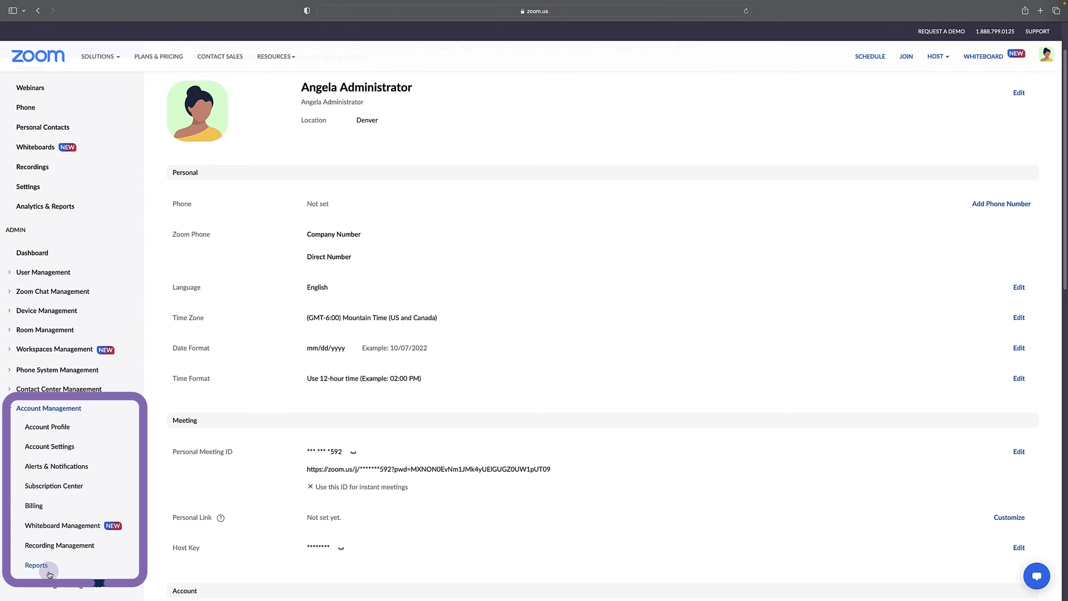
click(36, 564)
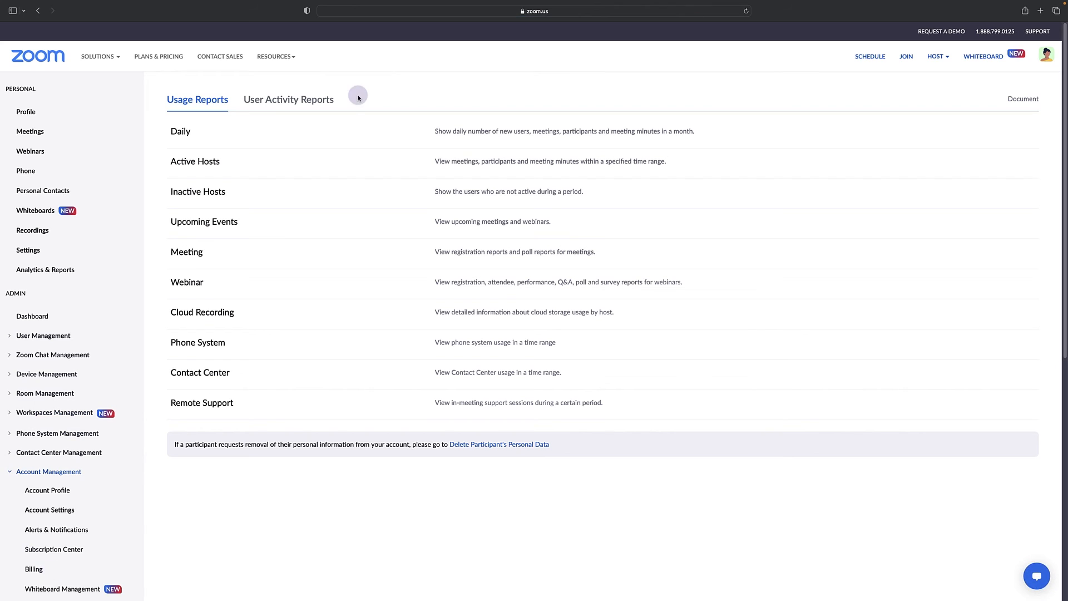
click(288, 99)
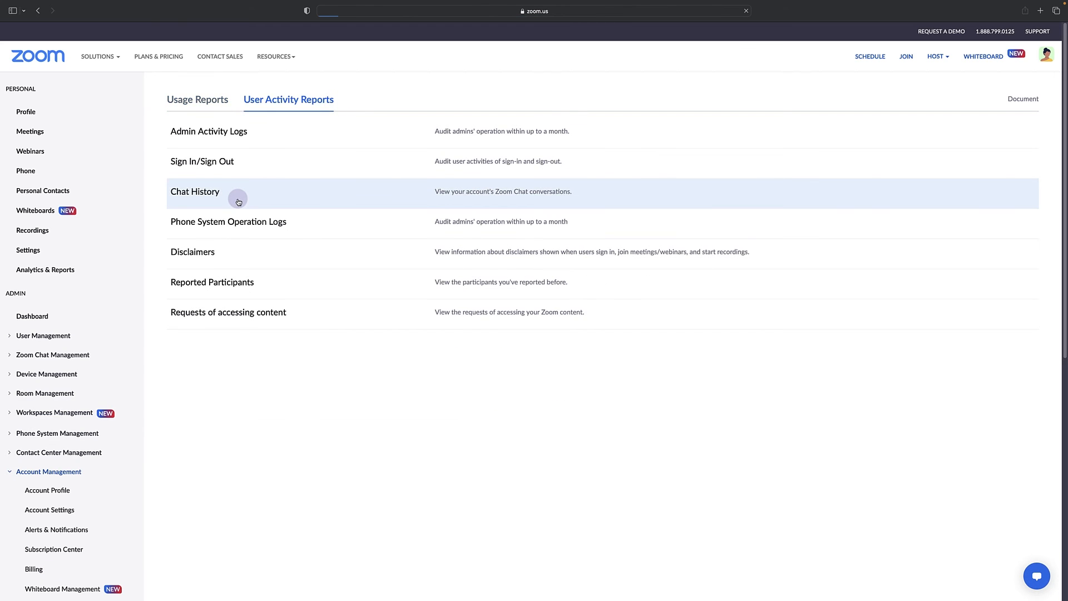
click(194, 191)
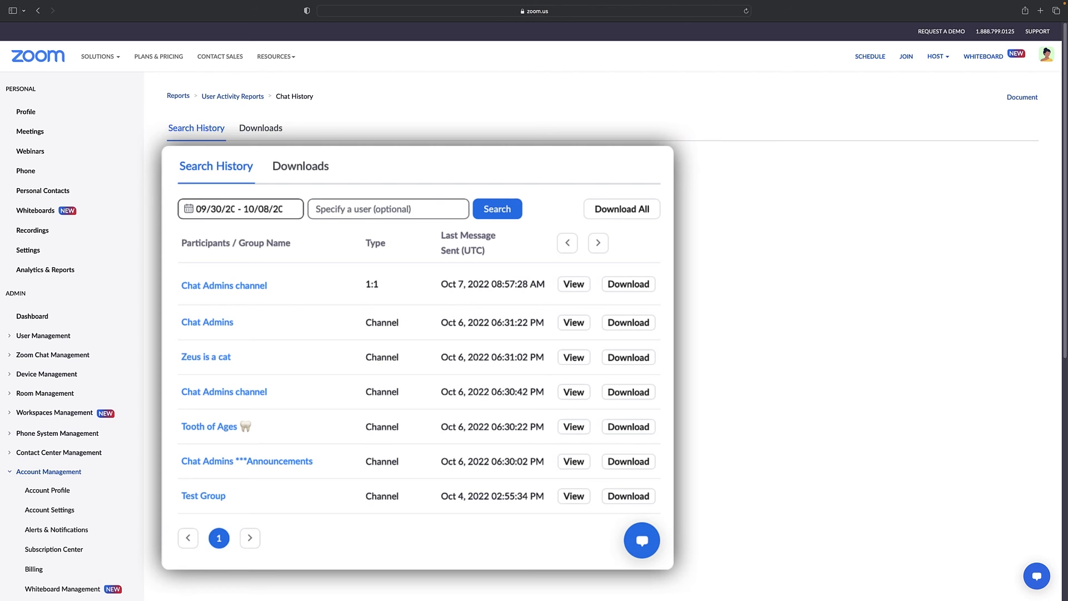
click(572, 285)
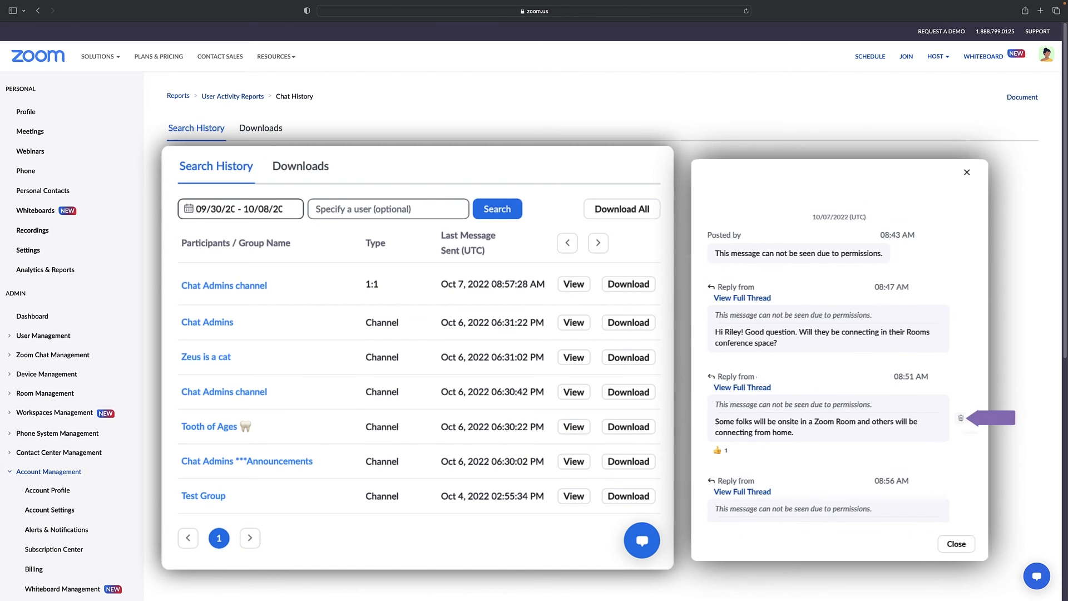